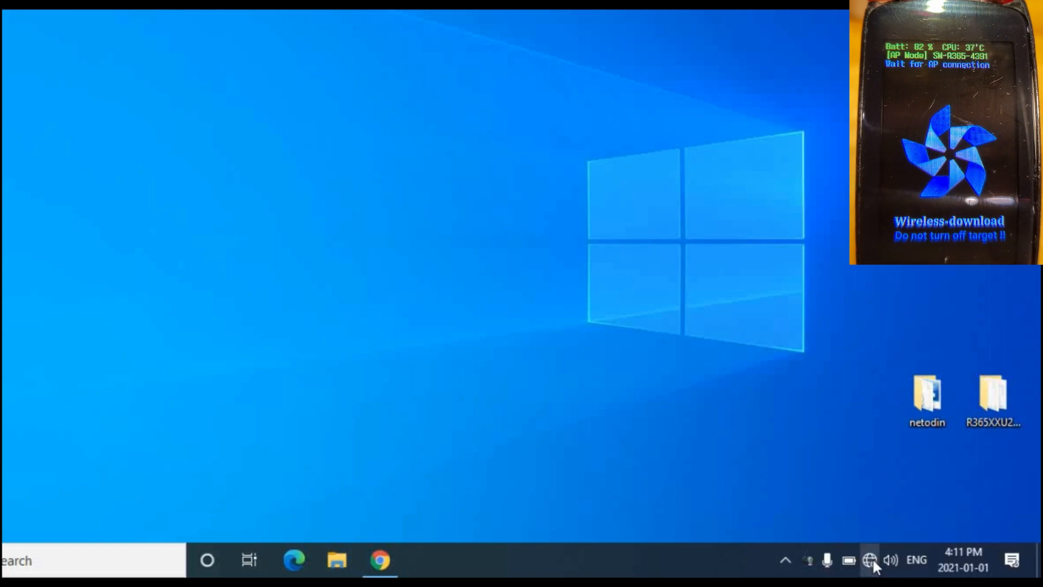
Join the watch's open Wi-Fi network SM-R365-4391 from the taskbar network list
click(869, 560)
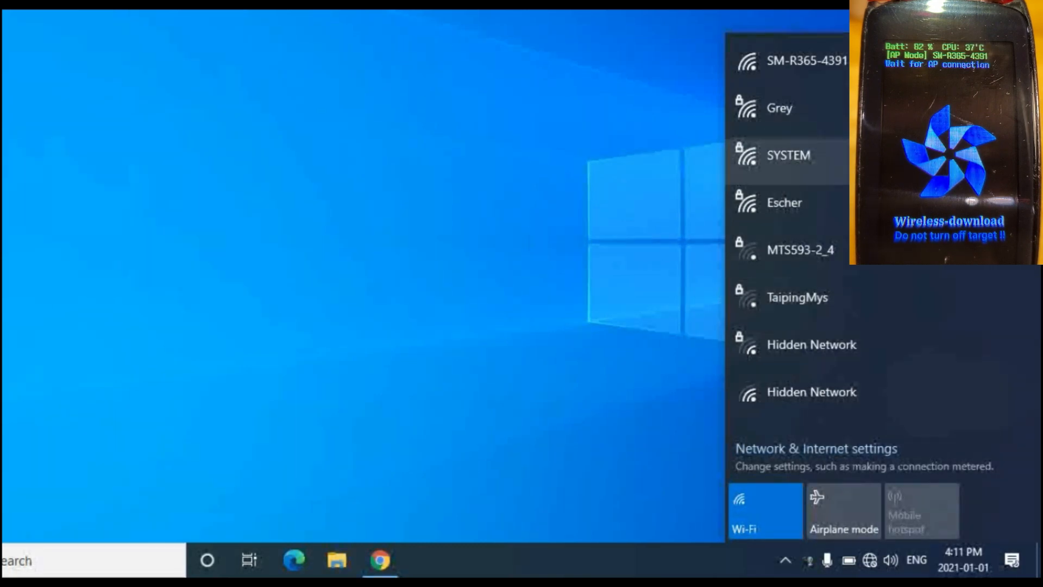
click(808, 60)
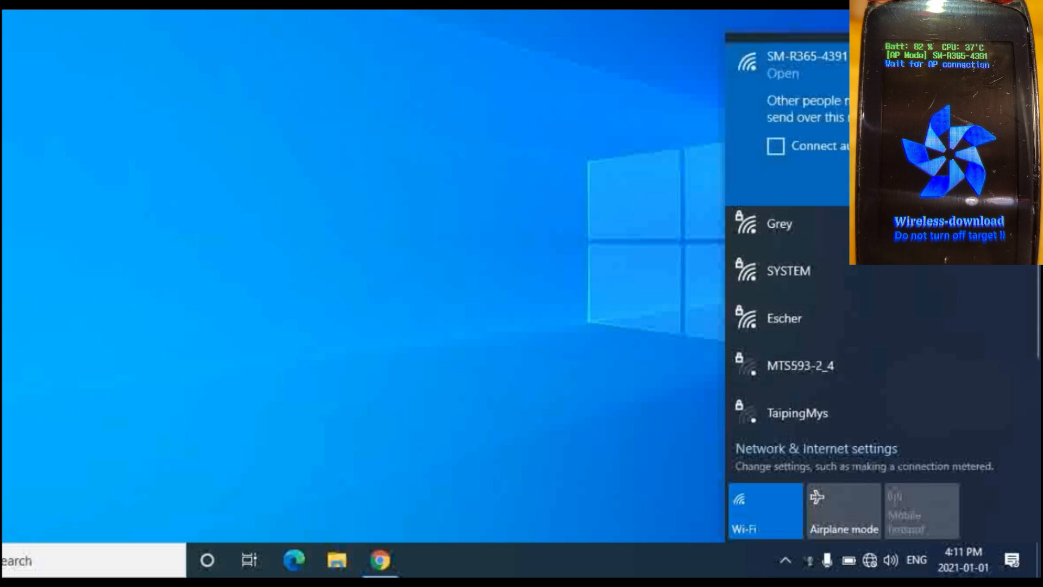
click(805, 63)
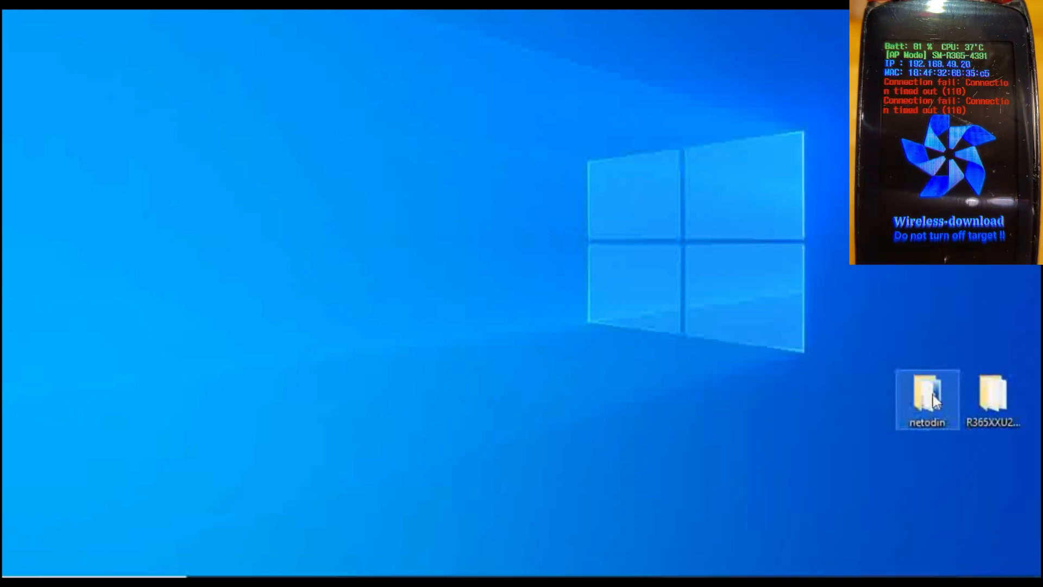
mouse_move(918, 486)
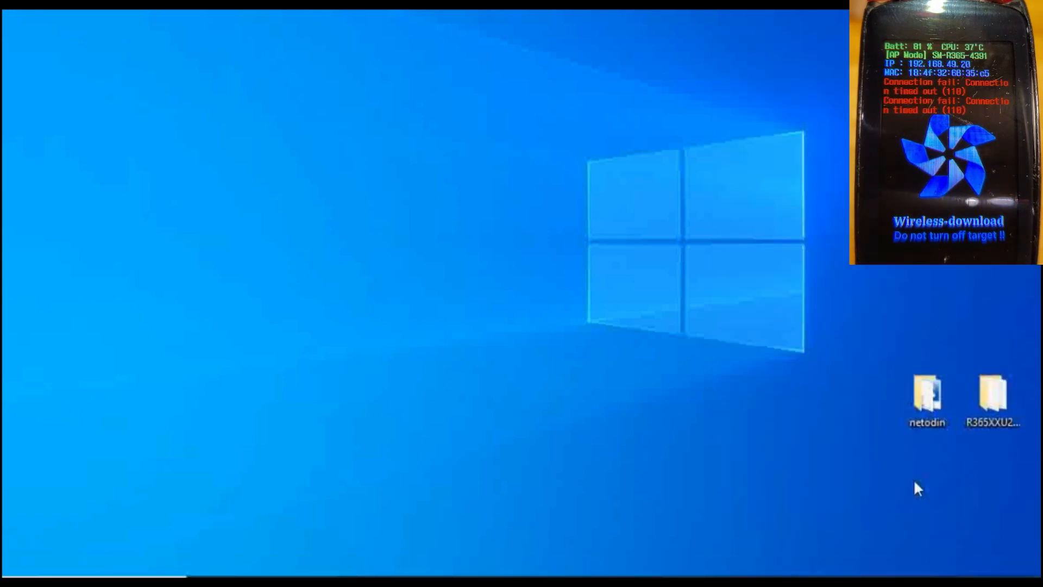
mouse_move(926, 426)
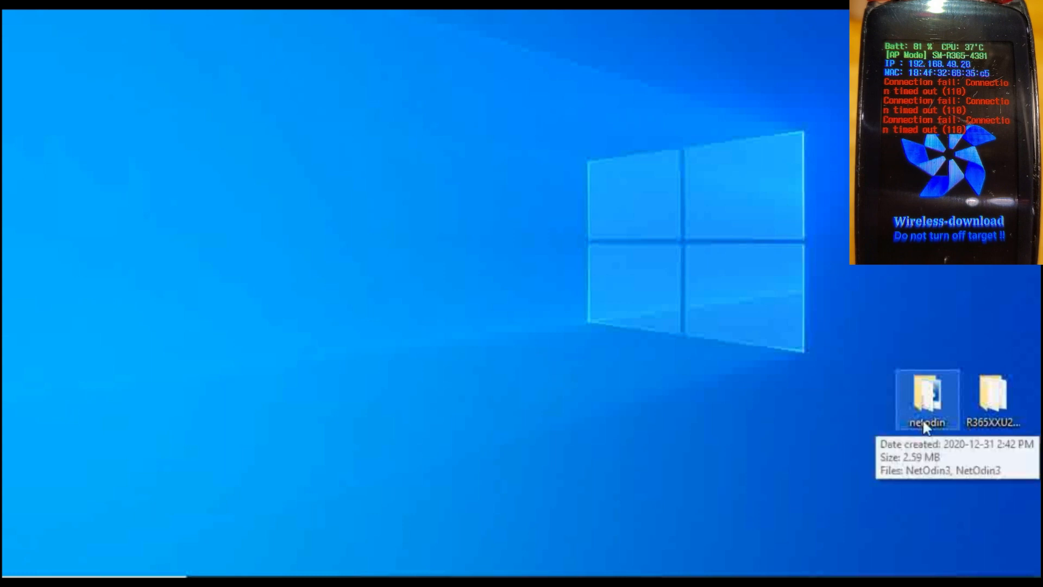
mouse_move(944, 428)
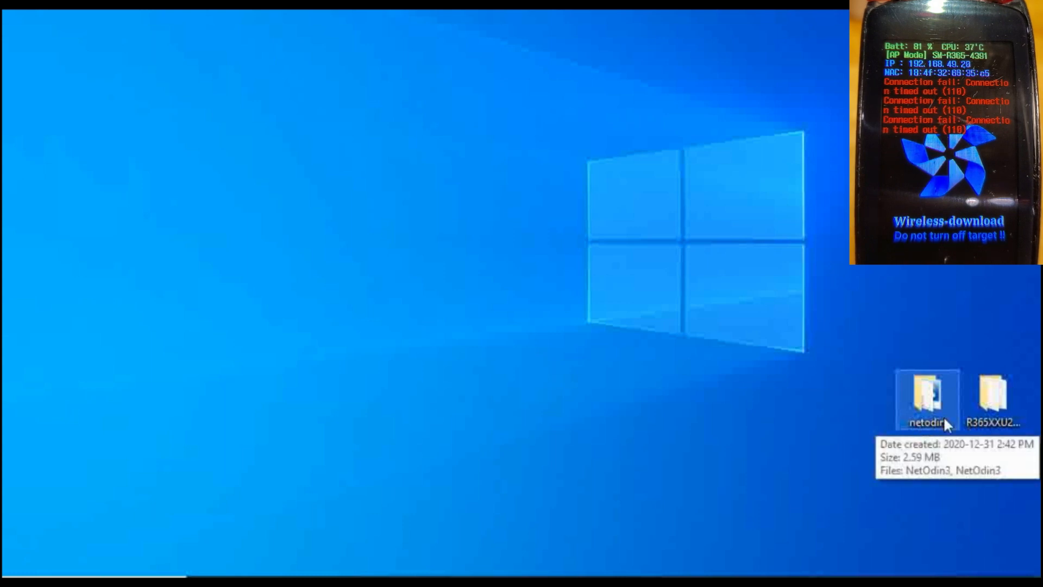
Browse the R365XXU2CRL1 firmware folder, then the netodin folder with NetOdin3 selected
click(992, 399)
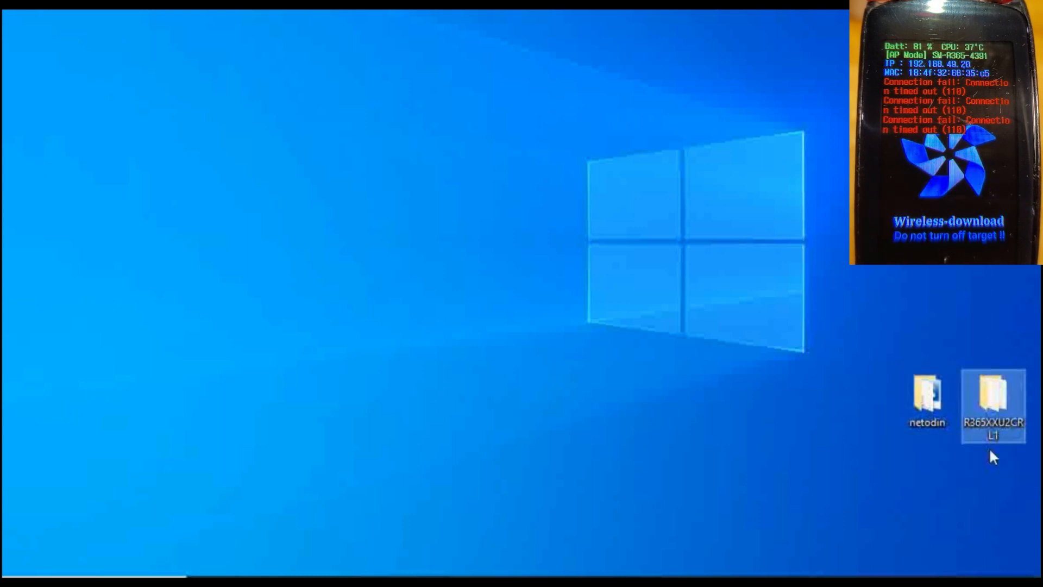
mouse_move(991, 402)
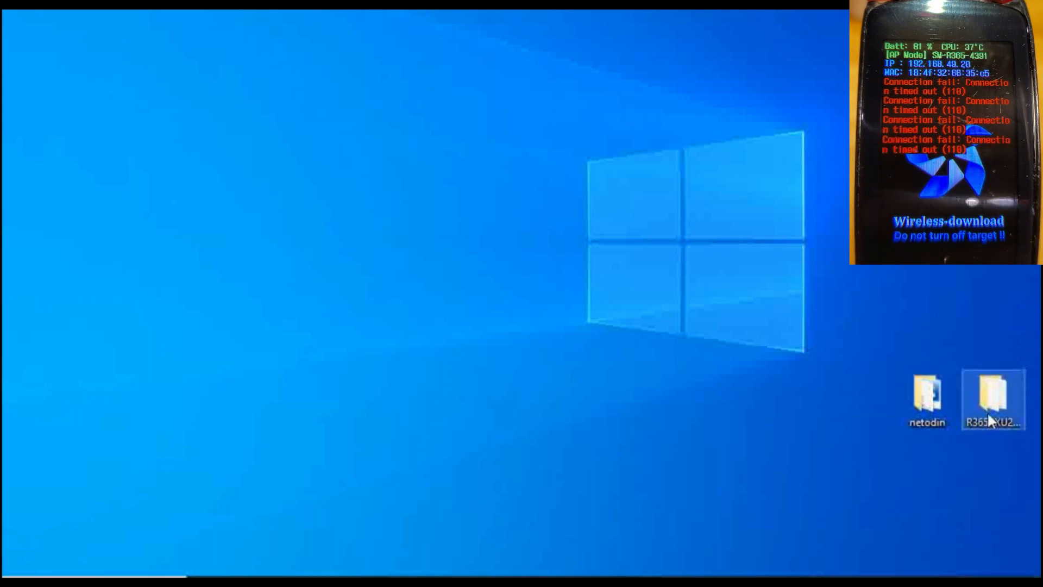
double_click(992, 398)
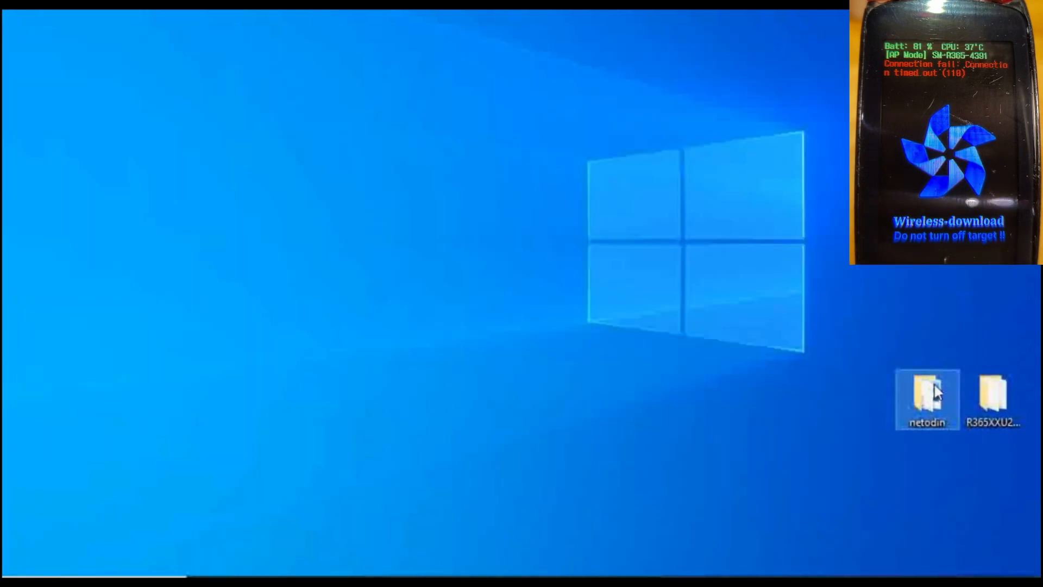
double_click(927, 399)
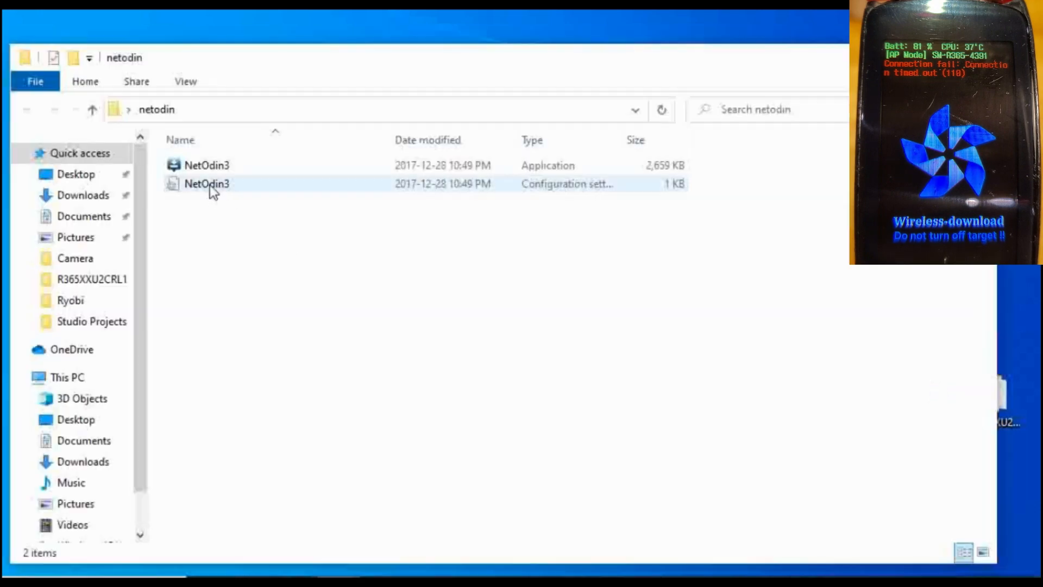
click(206, 165)
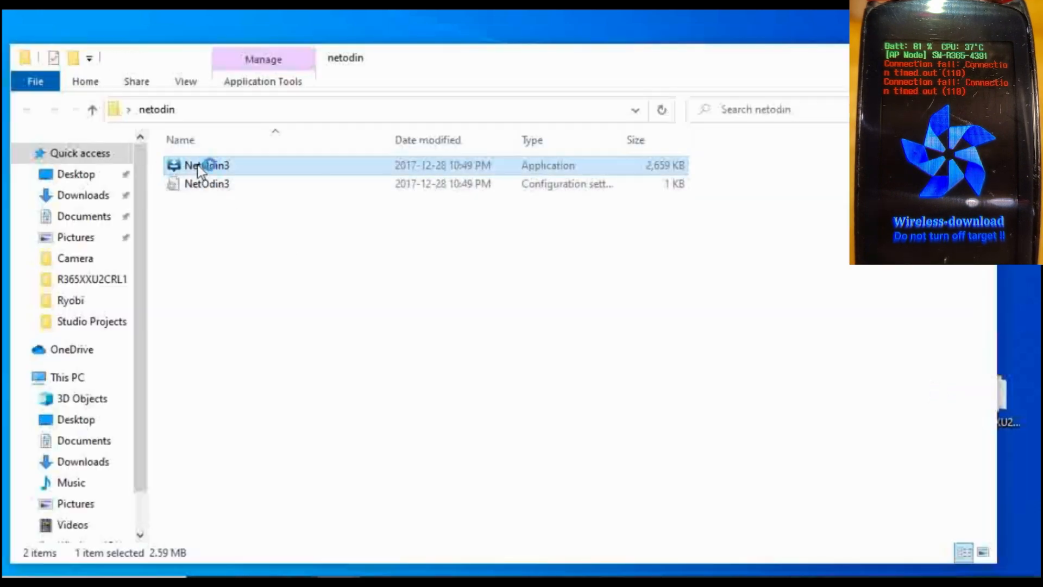
Launch NetOdin3, load the BL, AP and CSC .tar.md5 files and start the firmware update
double_click(206, 165)
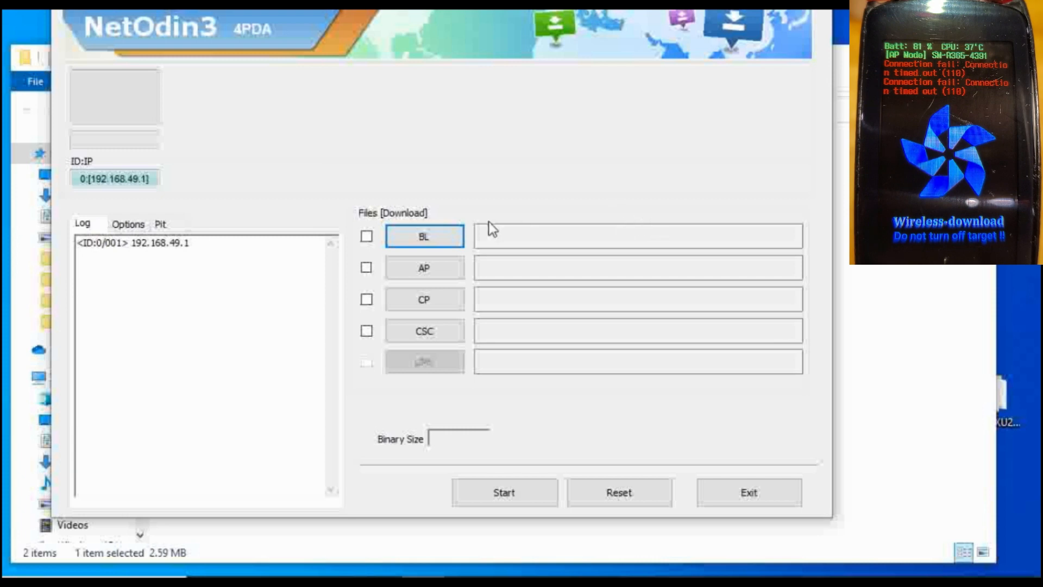
mouse_move(424, 235)
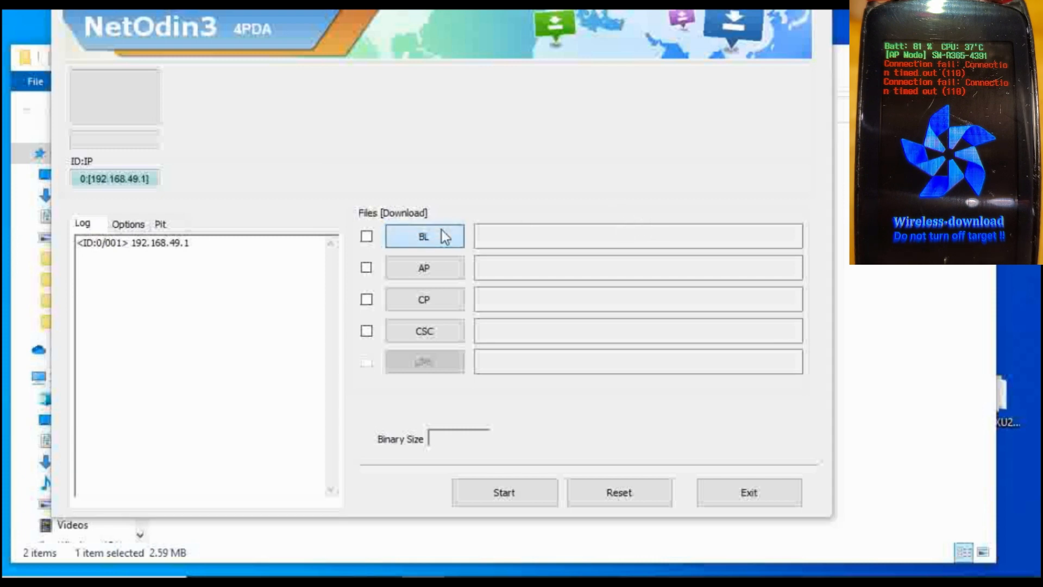
click(424, 236)
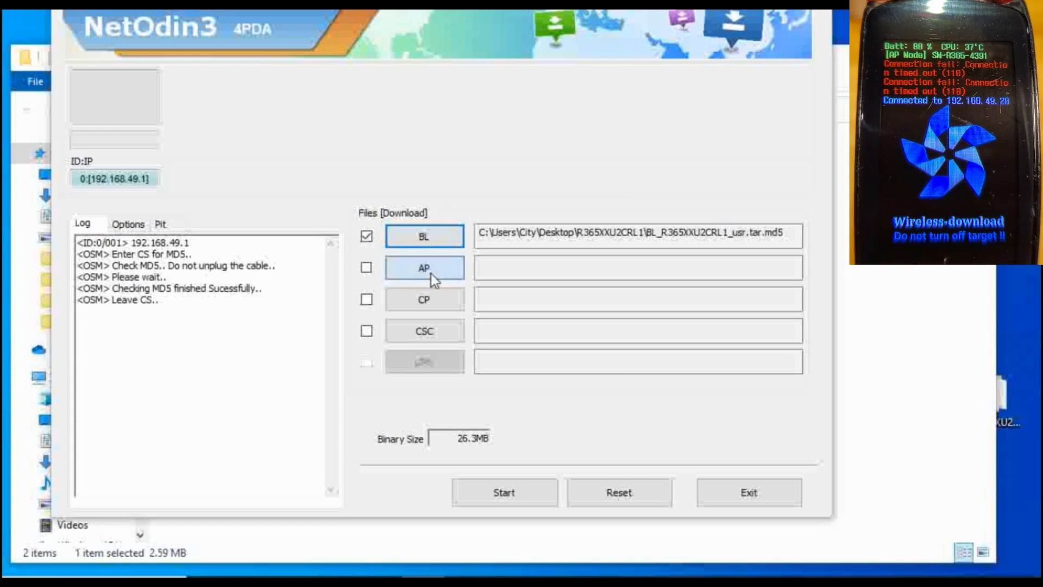
click(424, 267)
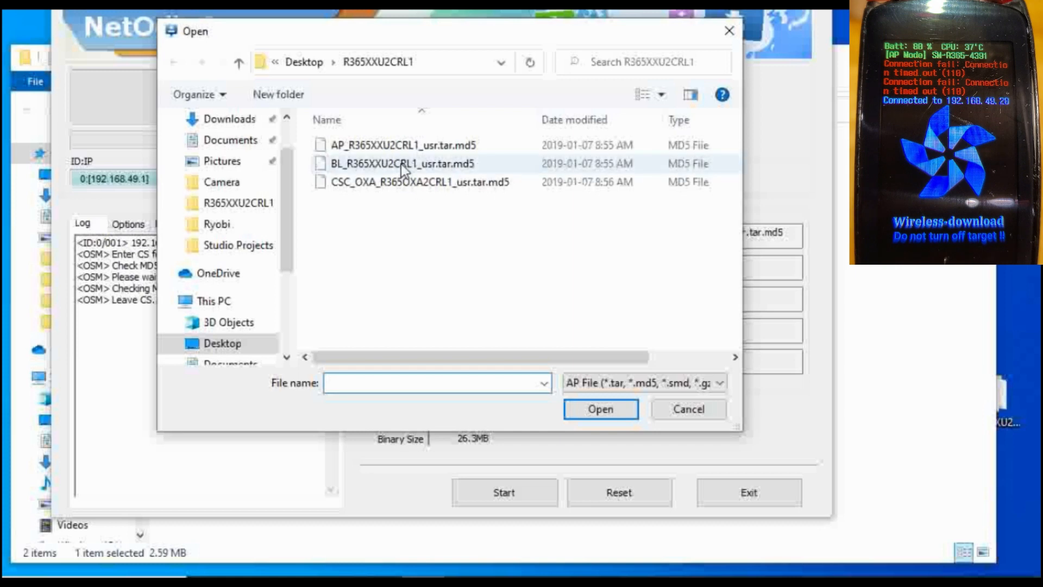
click(599, 410)
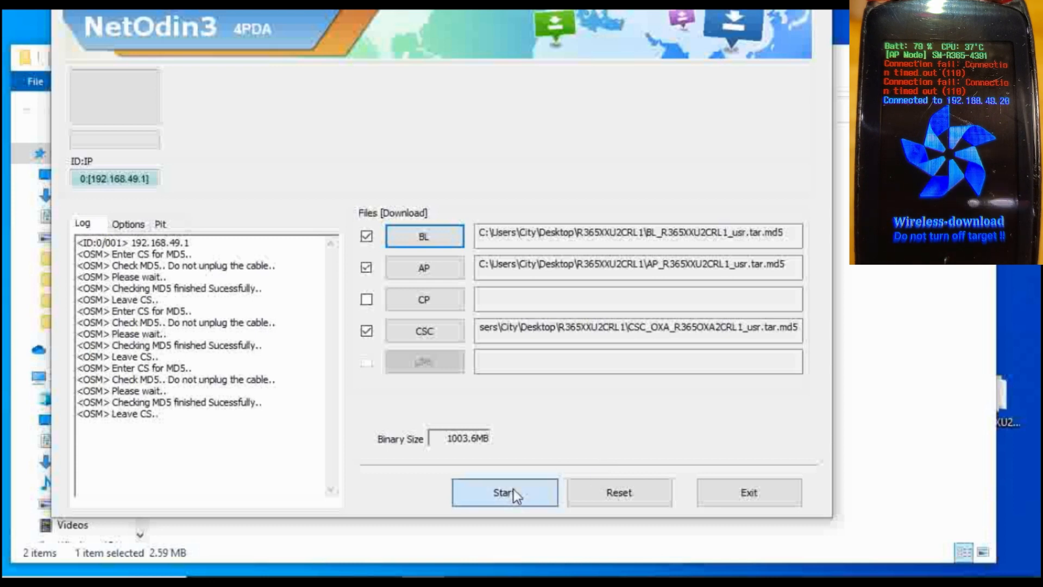
click(504, 492)
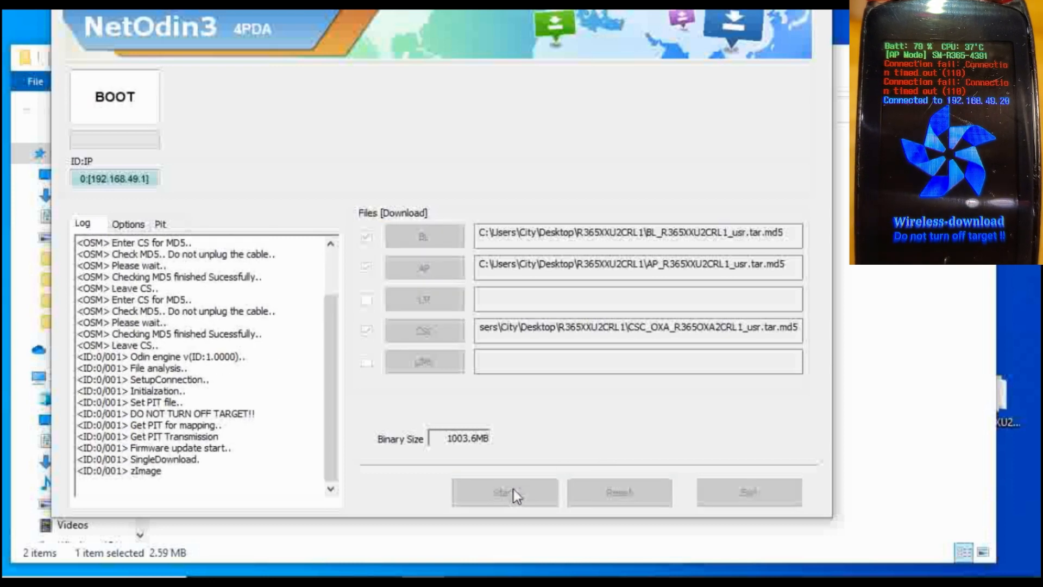